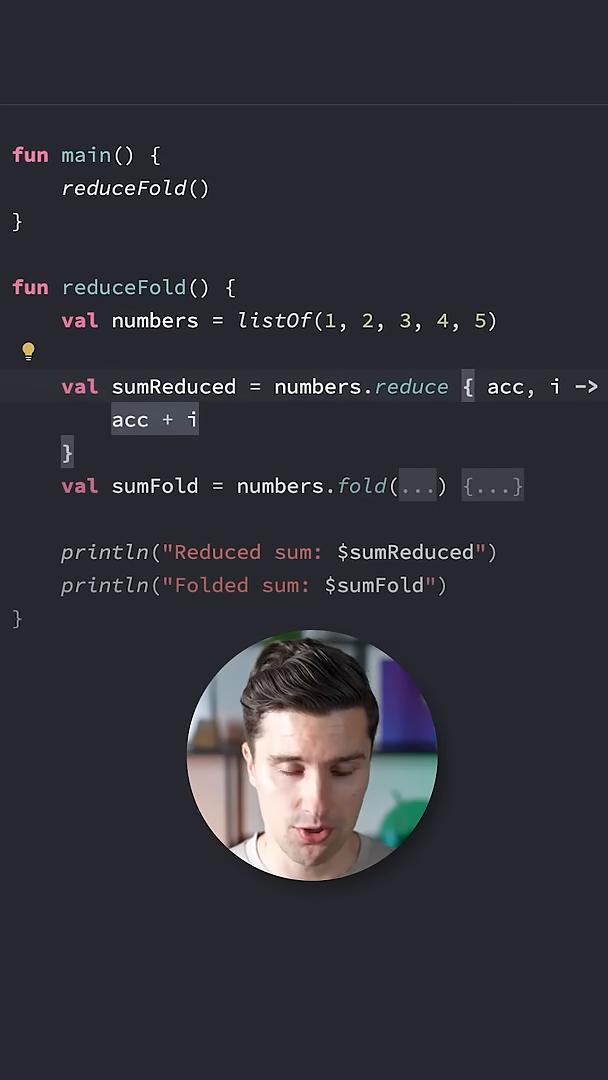
- Set the fold initial value to 5, then check the outputs Reduced sum 15 and Folded sum 20
{"action": "double_click", "coordinate": [505, 388]}
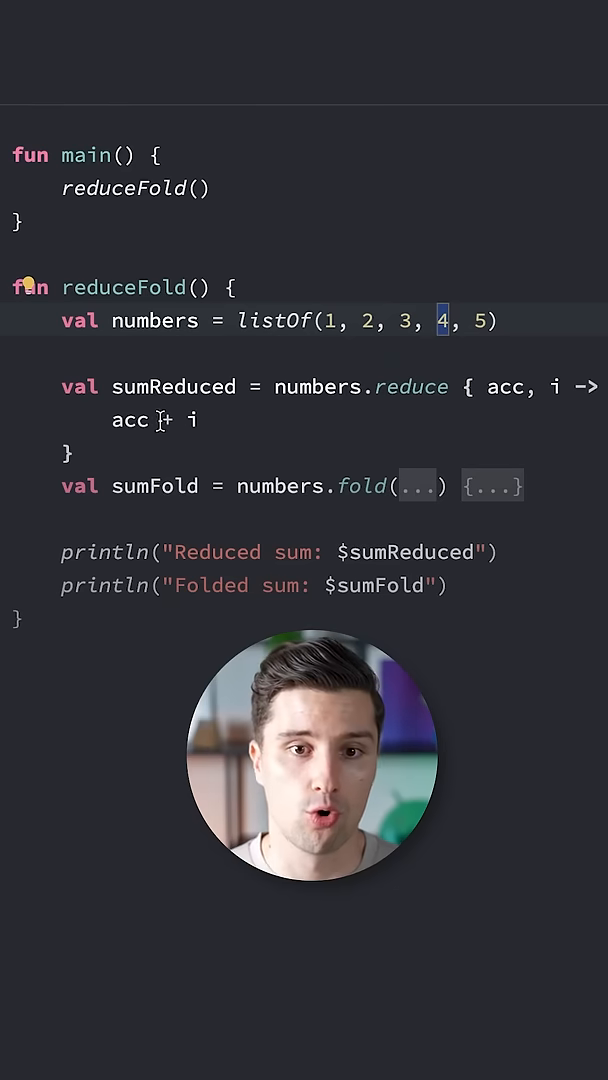
{"action": "double_click", "coordinate": [160, 387]}
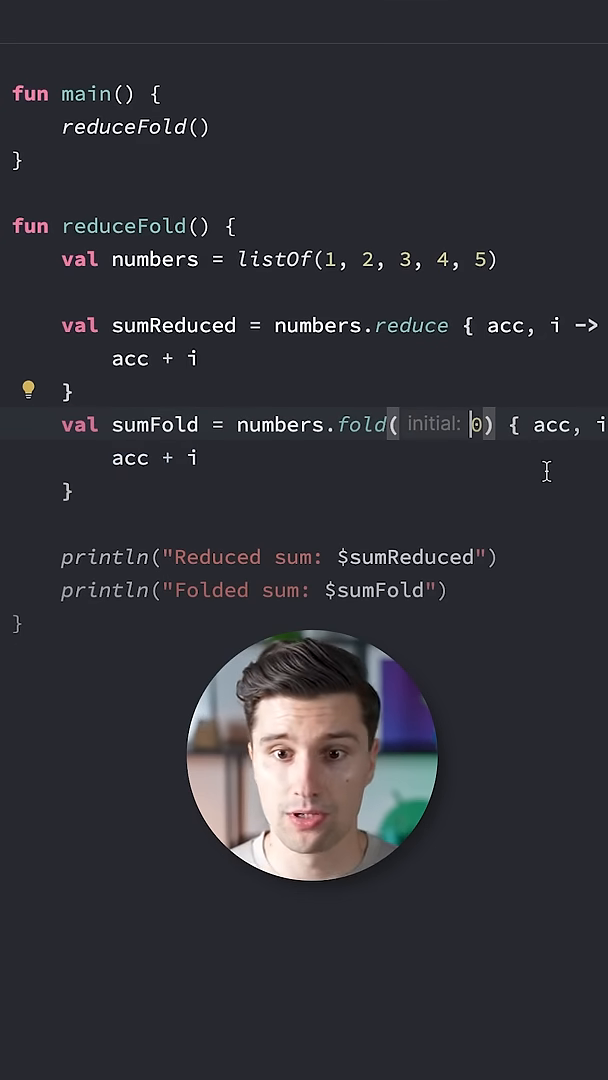
{"action": "type", "text": "5"}
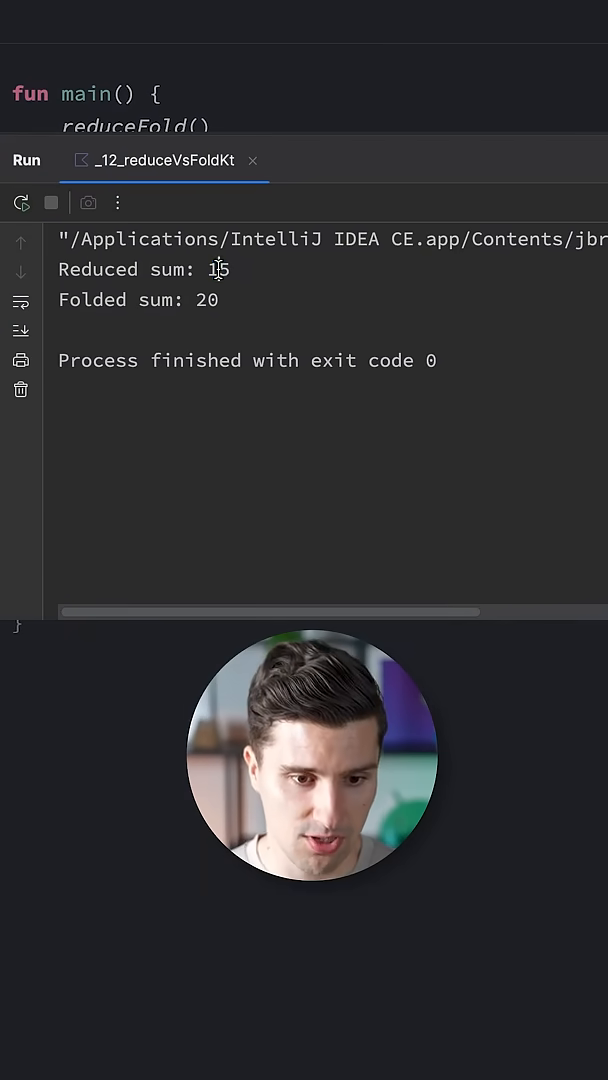
{"action": "double_click", "coordinate": [217, 269]}
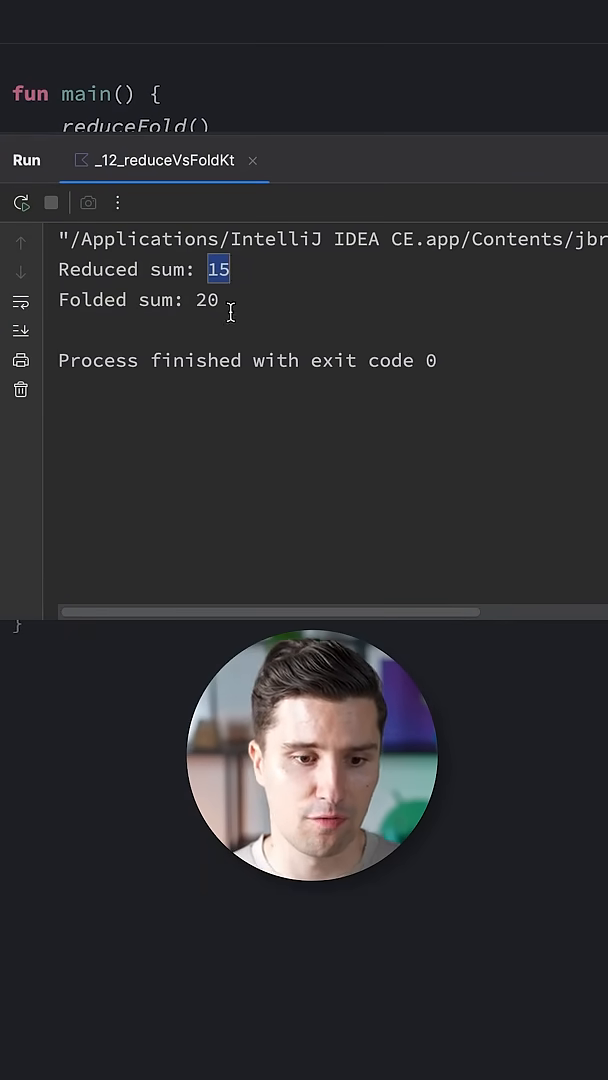
{"action": "double_click", "coordinate": [207, 300]}
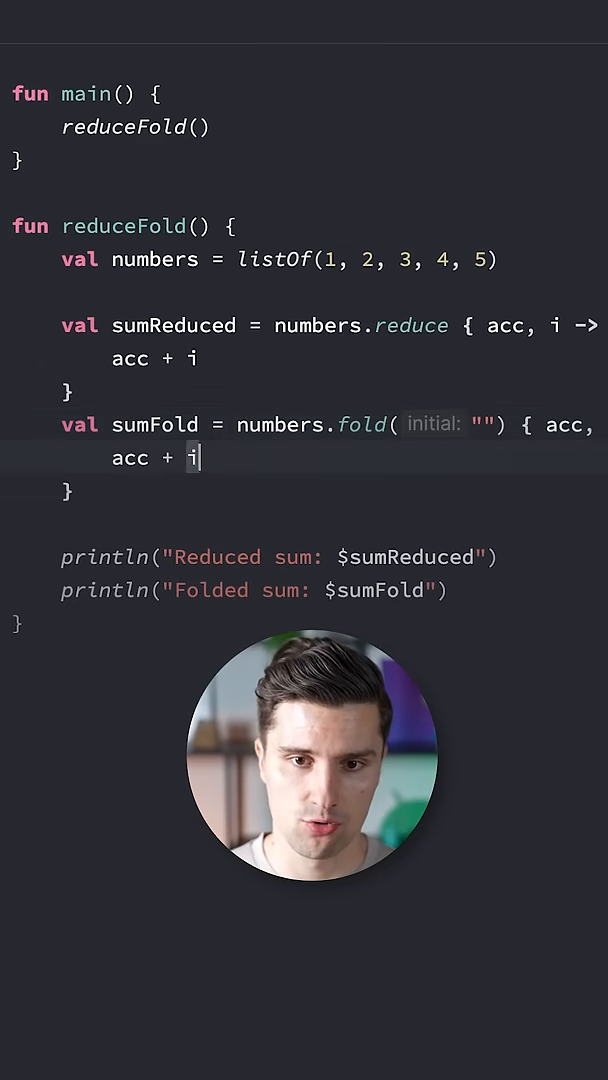
- Append .toString() to i so the fold lambda concatenates each number as text
{"action": "type", "text": ".toString()"}
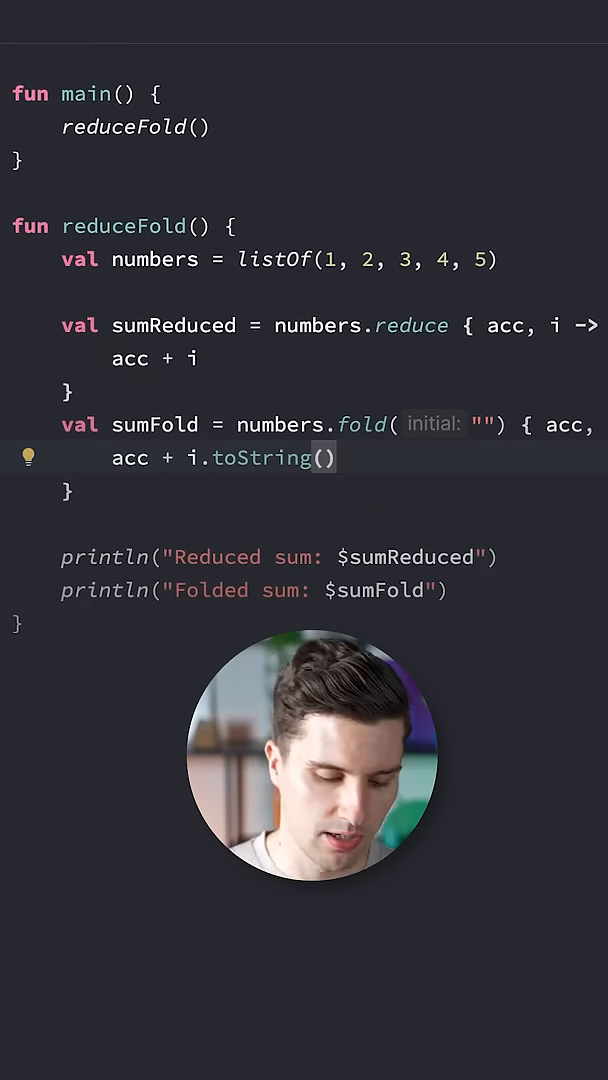